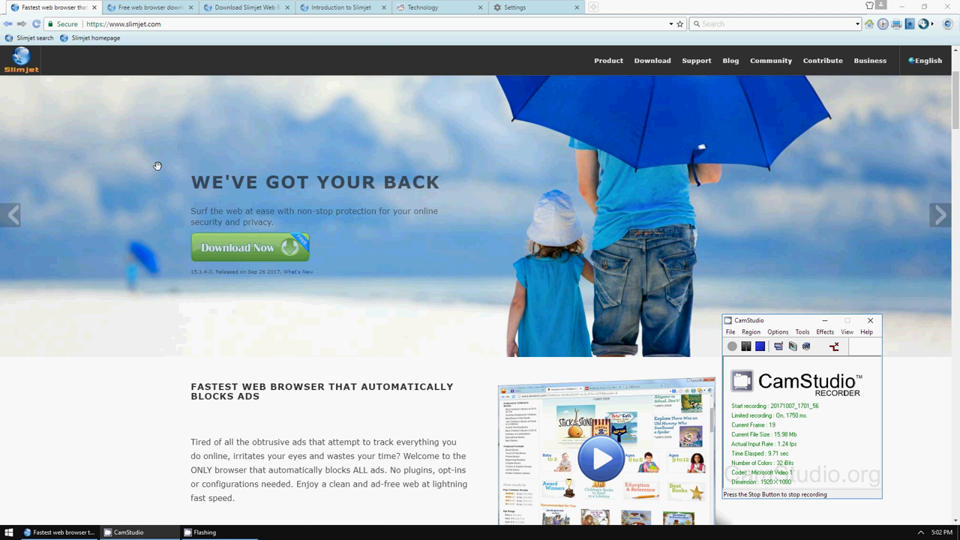
Scroll down through the current page's content.
{"action": "scroll", "scroll_direction": "down", "scroll_amount": 3}
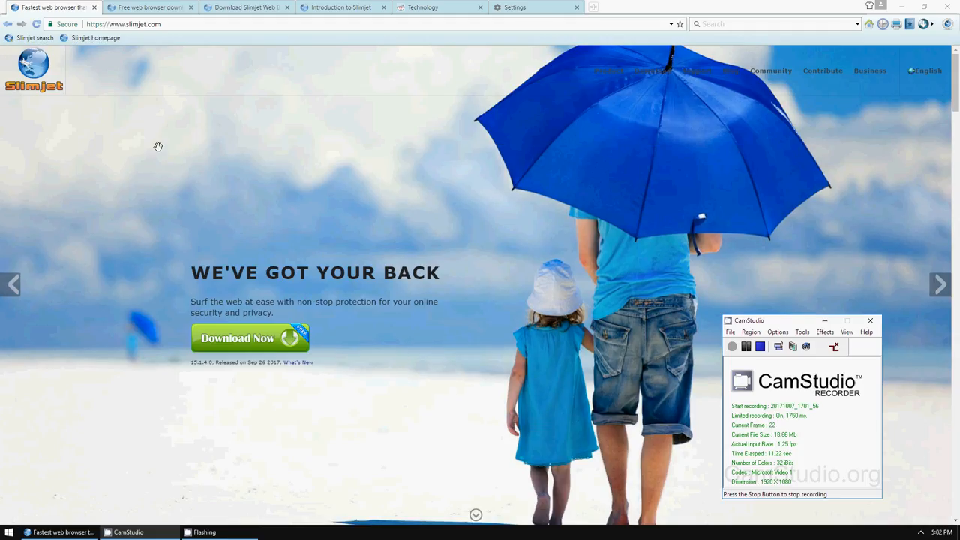
{"action": "mouse_move", "coordinate": [225, 207]}
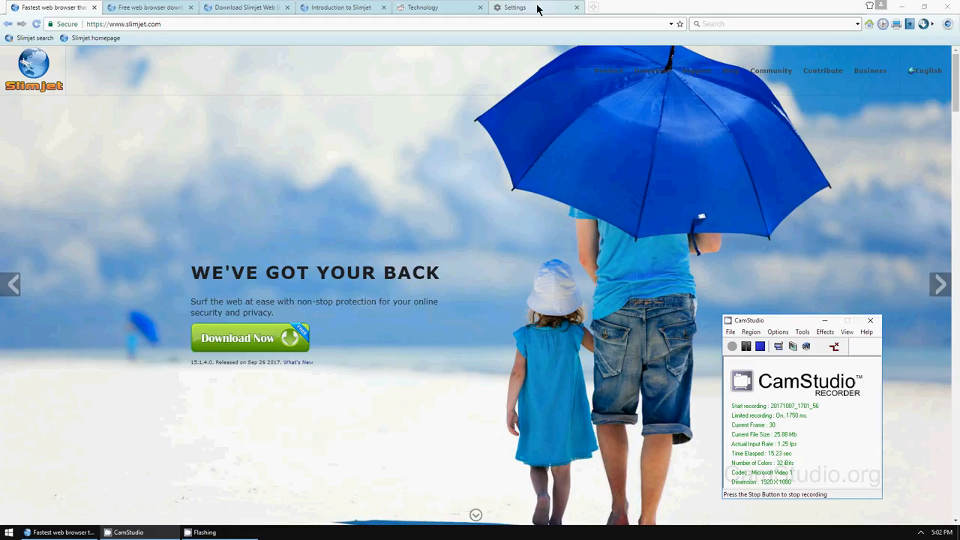
{"action": "mouse_move", "coordinate": [408, 123]}
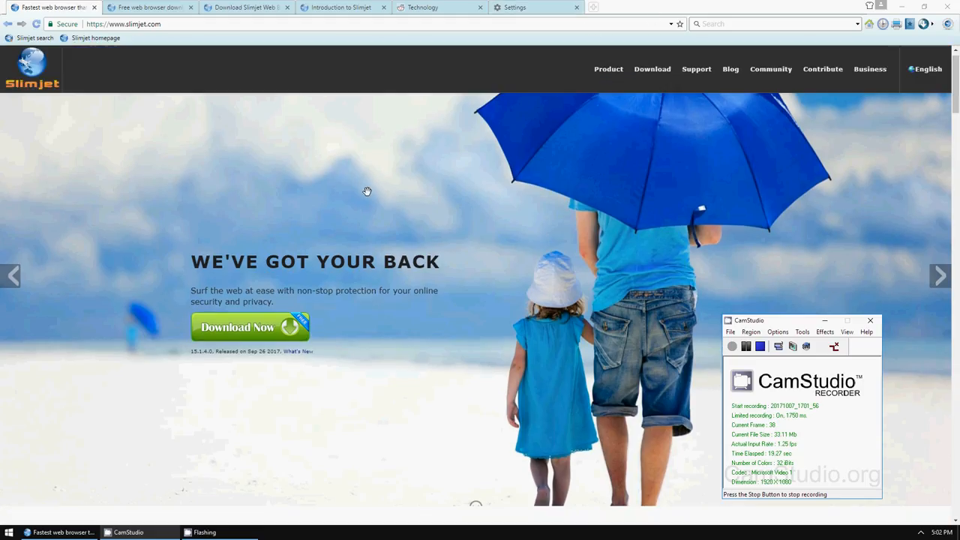
{"action": "scroll", "scroll_direction": "down", "scroll_amount": 3}
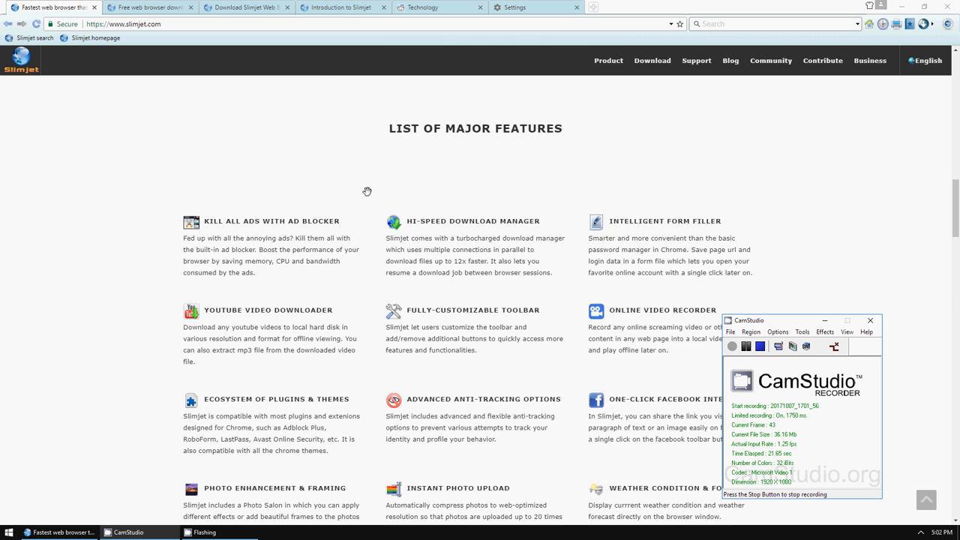
{"action": "scroll", "scroll_direction": "down", "scroll_amount": 3}
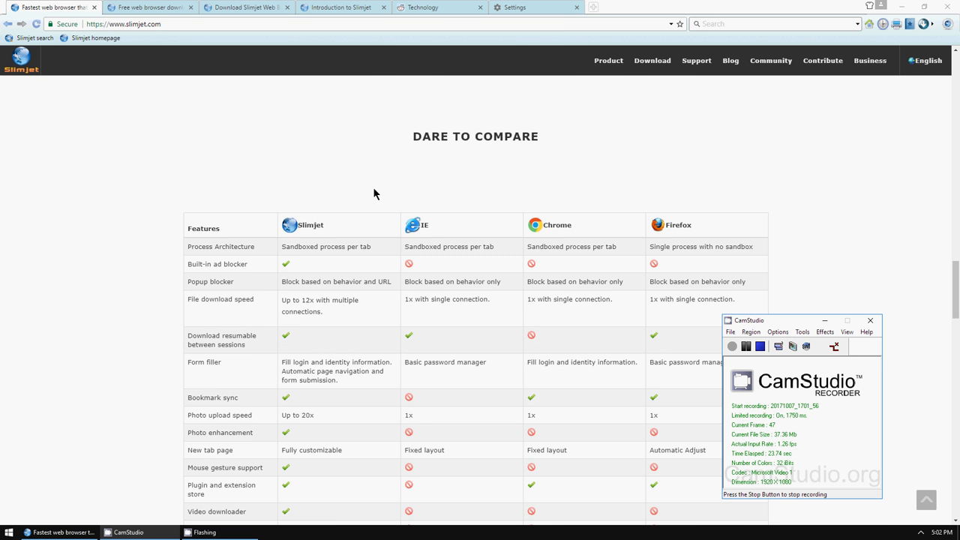
{"action": "scroll", "scroll_direction": "down", "scroll_amount": 3}
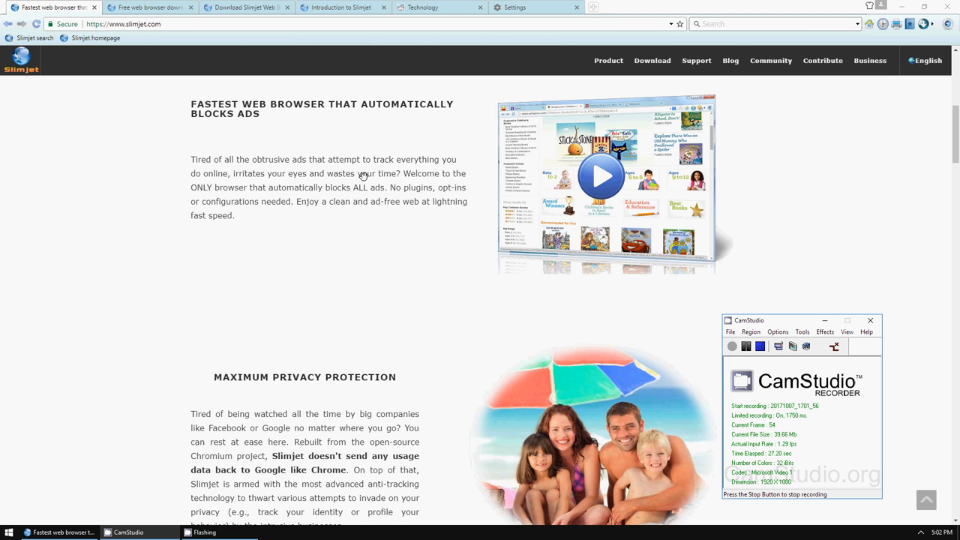
Visit the XP download tab, then the online help introduction, then the Technology subreddit.
{"action": "left_click", "coordinate": [246, 7]}
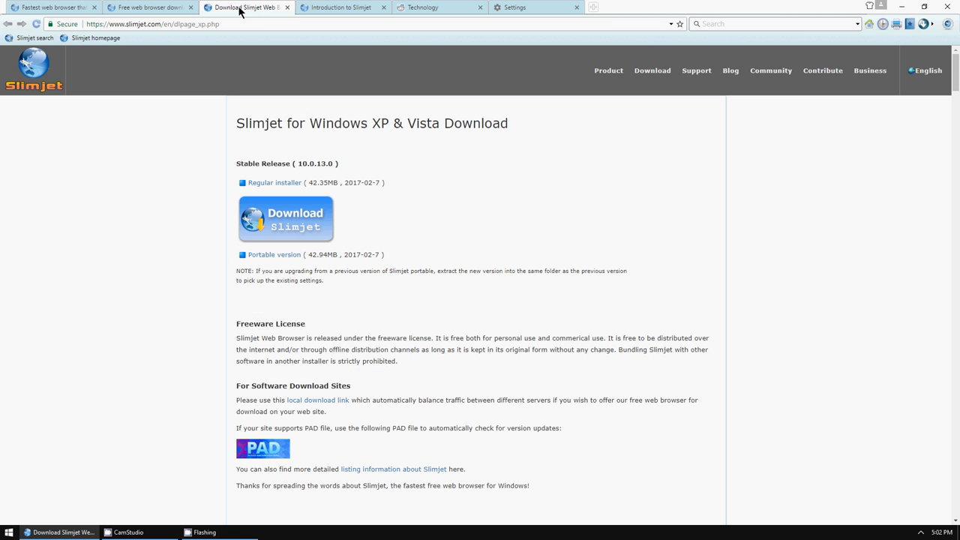
{"action": "left_click", "coordinate": [340, 7]}
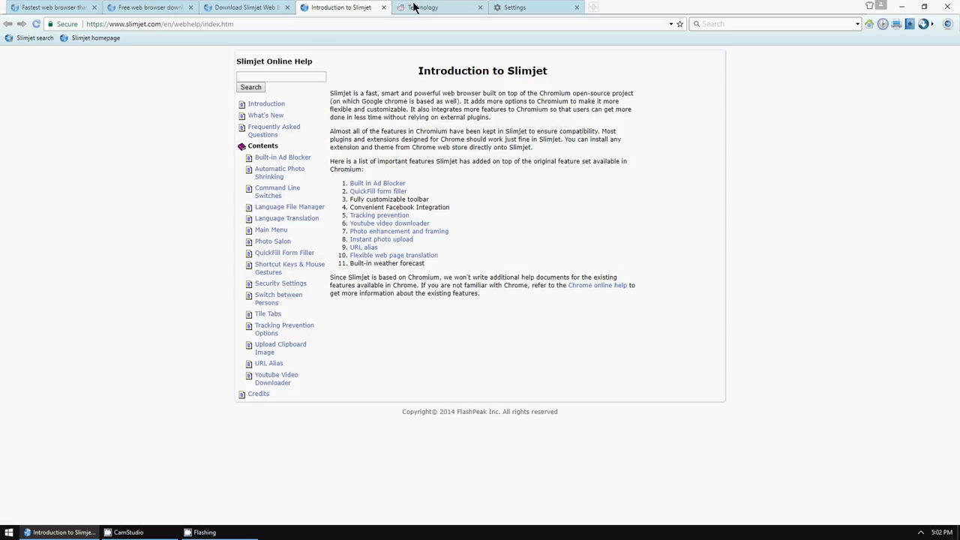
{"action": "left_click", "coordinate": [438, 6]}
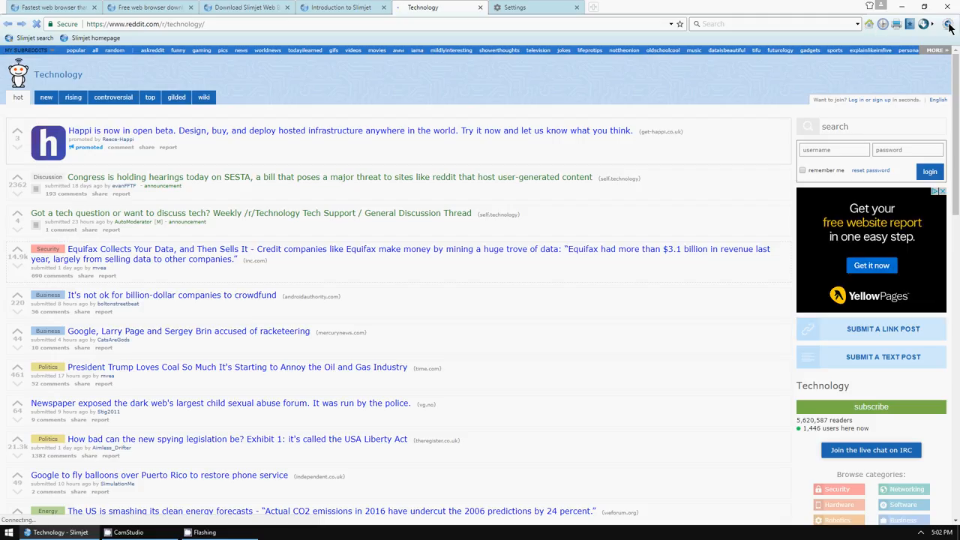
{"action": "mouse_move", "coordinate": [544, 12]}
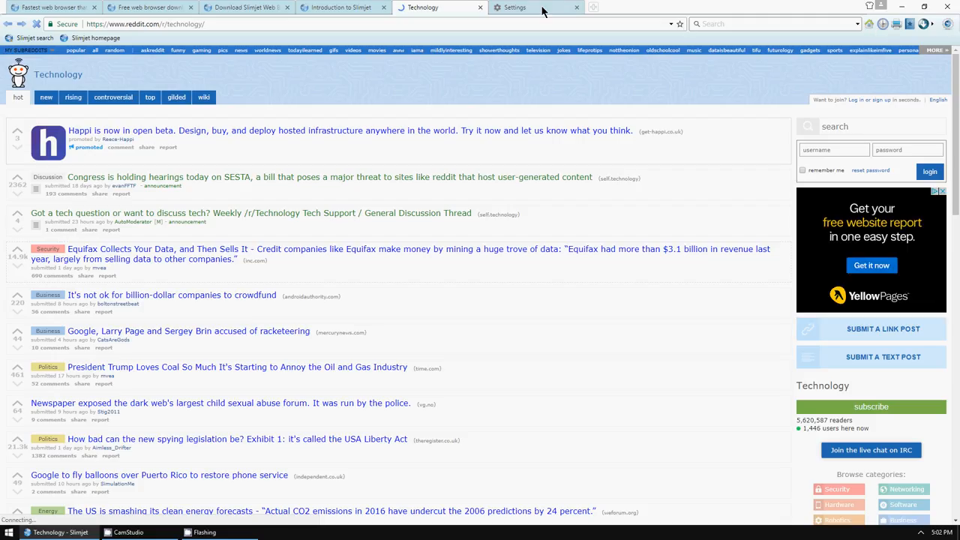
Switch to the Settings tab and review the Customize toolbar dialog, then close it.
{"action": "left_click", "coordinate": [532, 7]}
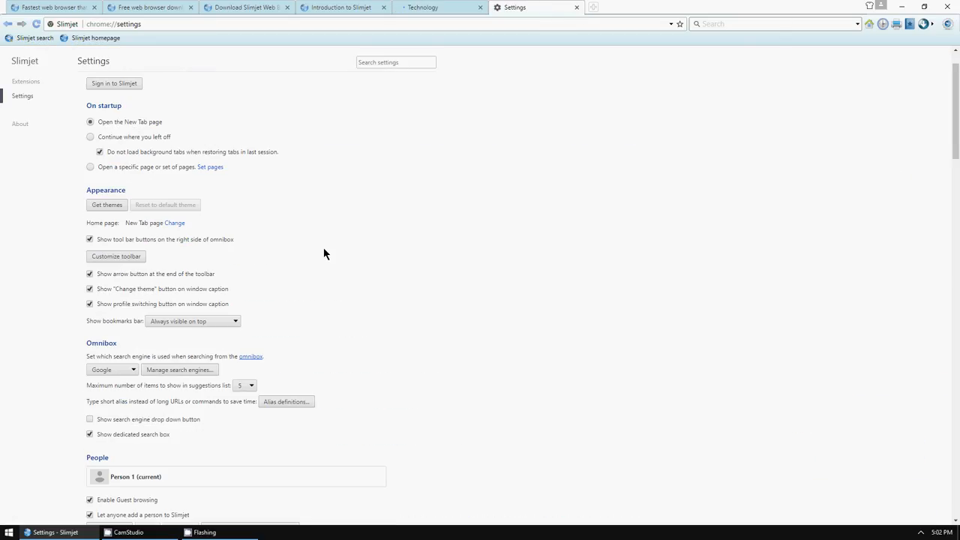
{"action": "left_click", "coordinate": [116, 257]}
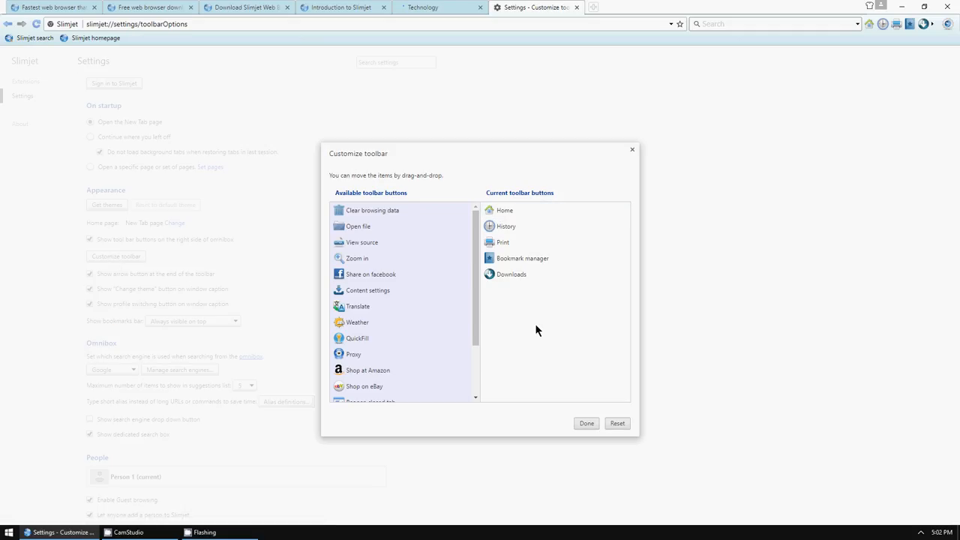
{"action": "mouse_move", "coordinate": [185, 485]}
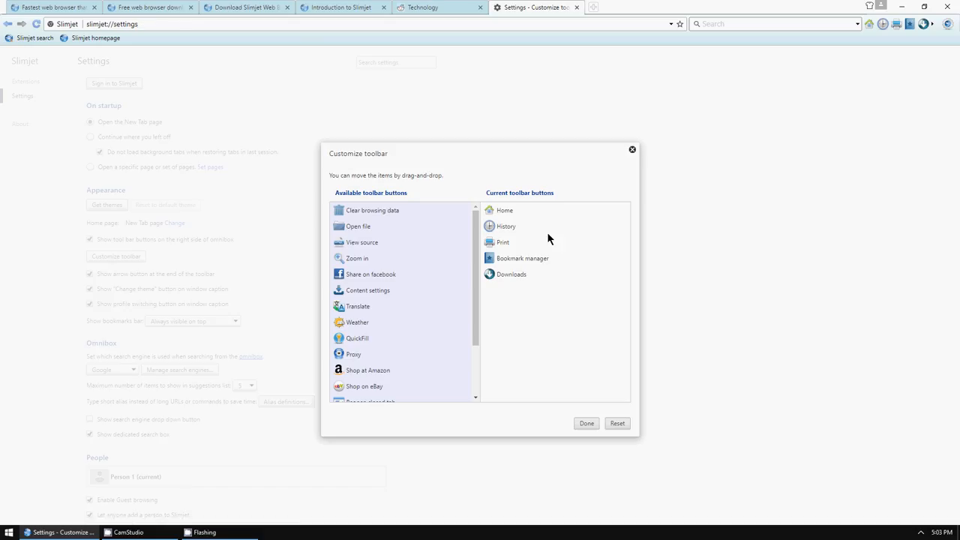
{"action": "left_click", "coordinate": [587, 423]}
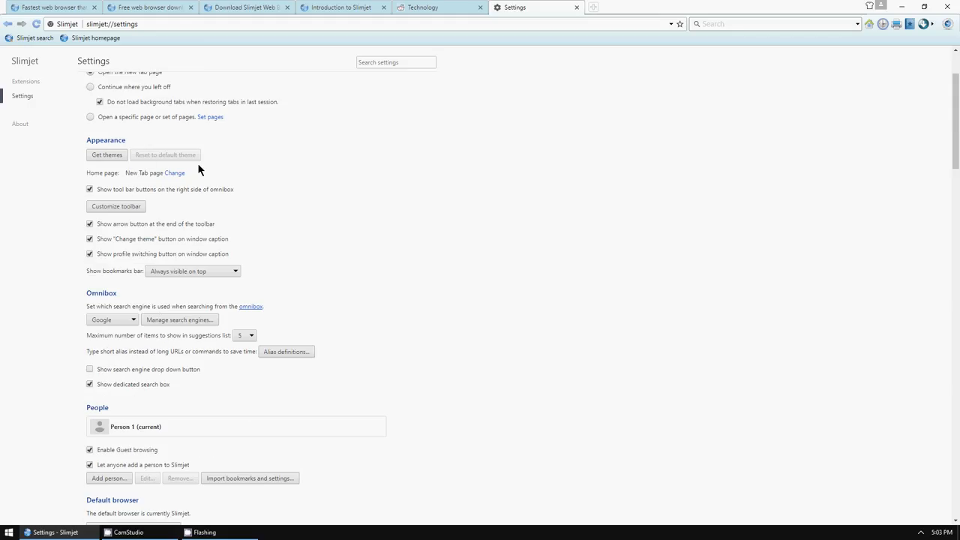
Open the main browser menu listing tab, download, zoom and tool options.
{"action": "left_click", "coordinate": [947, 24]}
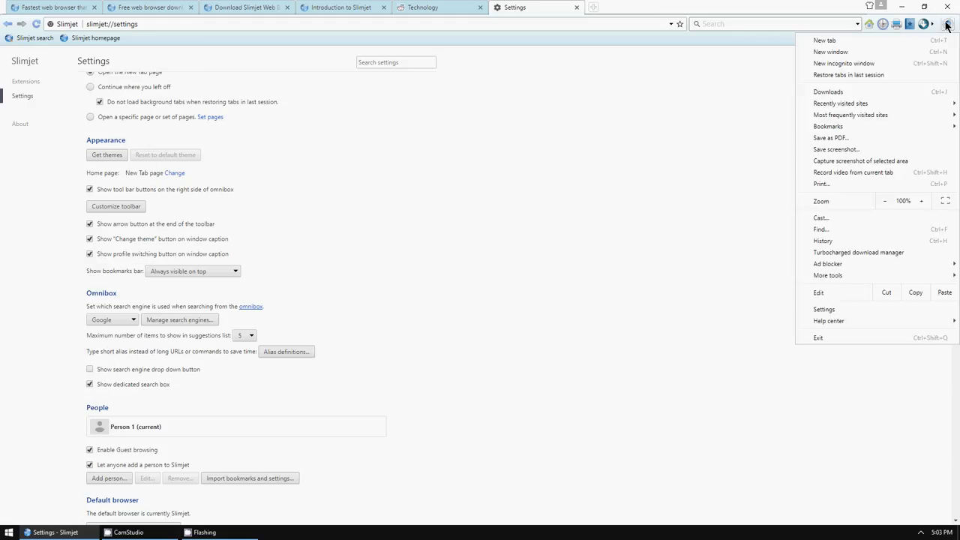
{"action": "mouse_move", "coordinate": [837, 73]}
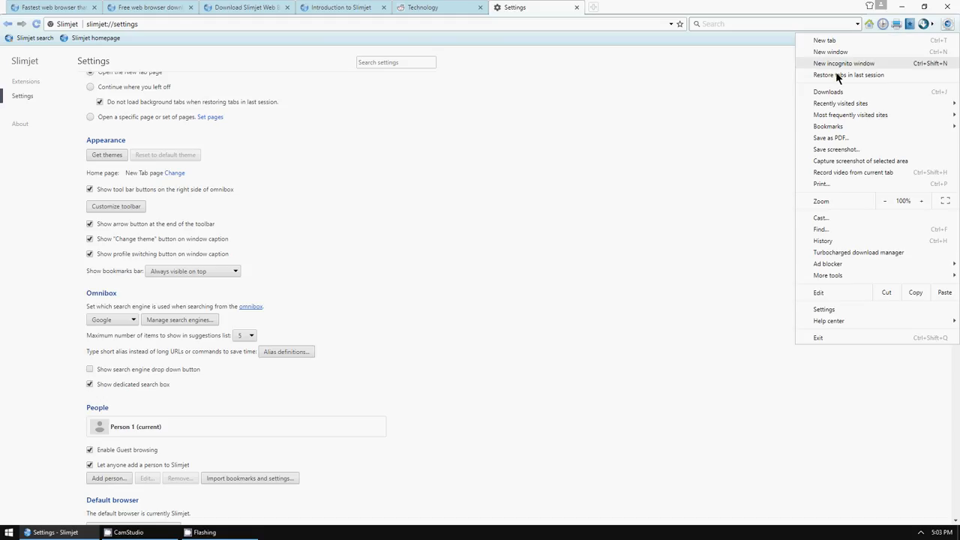
{"action": "mouse_move", "coordinate": [816, 199]}
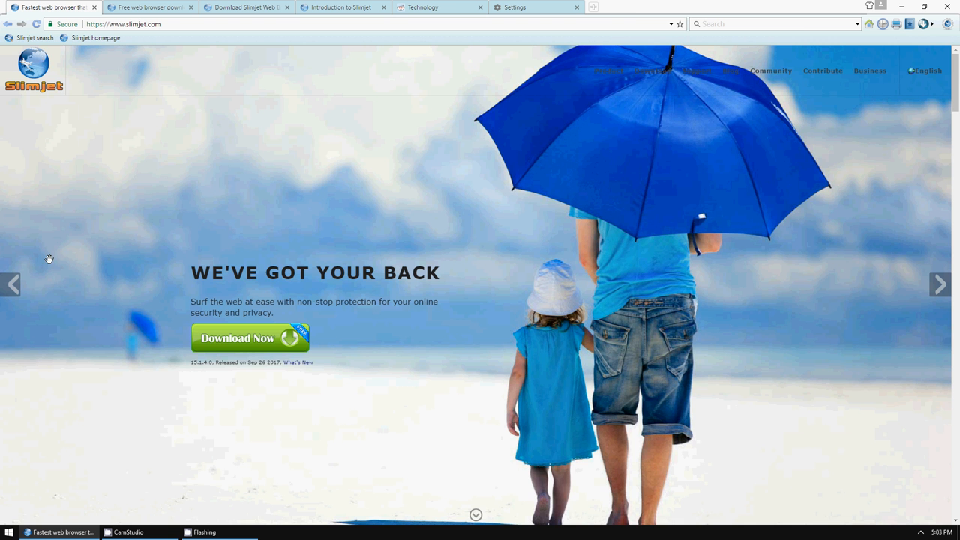
Scroll through the Dare to Compare table and Slimjet in Action gallery, then back up.
{"action": "scroll", "scroll_direction": "down", "scroll_amount": 3}
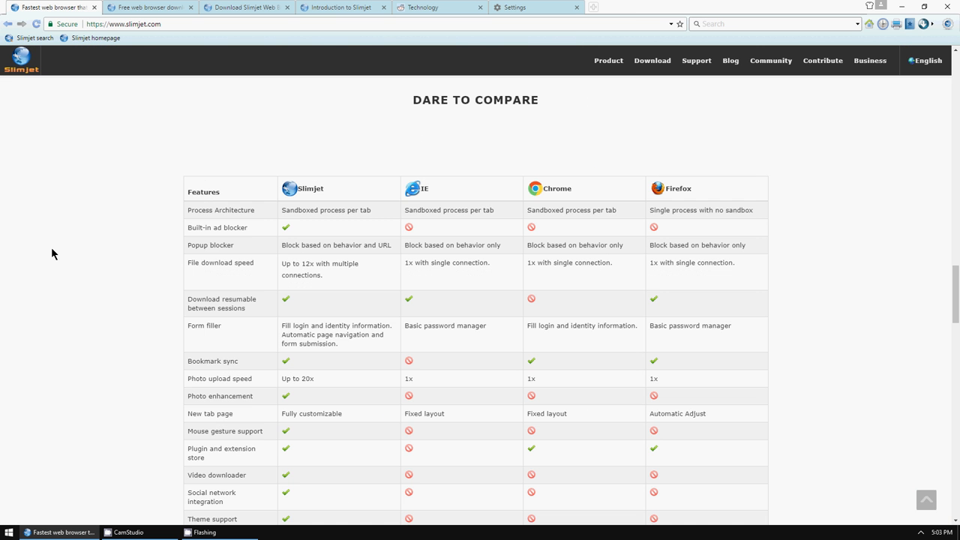
{"action": "scroll", "scroll_direction": "down", "scroll_amount": 3}
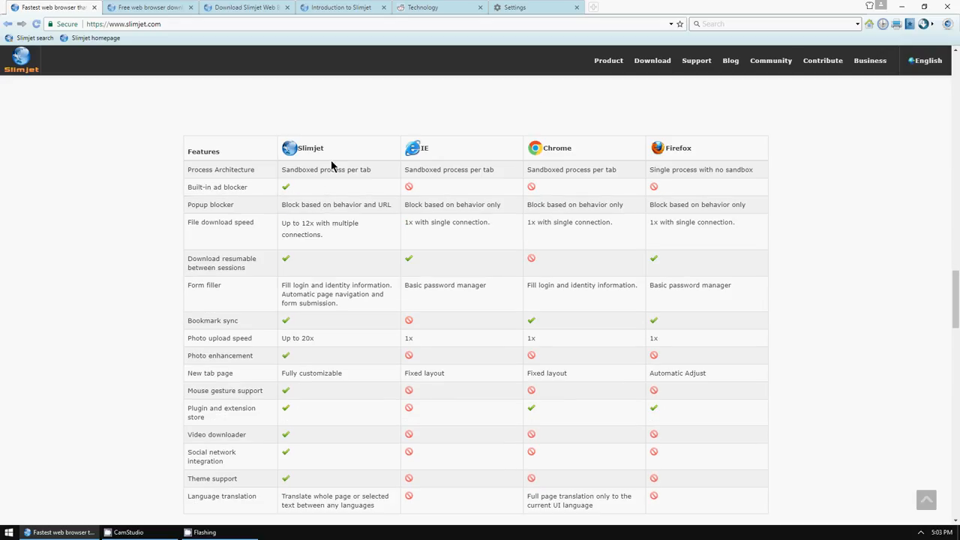
{"action": "mouse_move", "coordinate": [412, 182]}
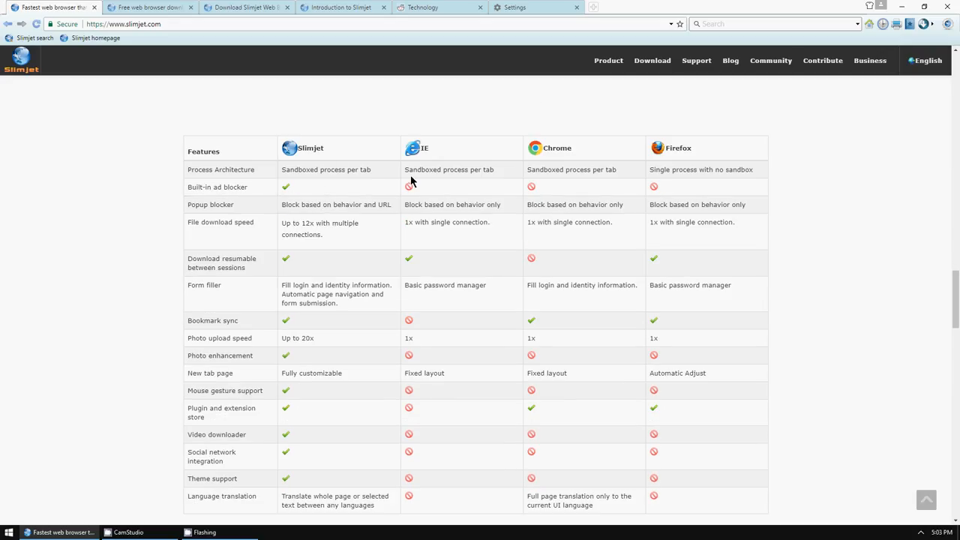
{"action": "mouse_move", "coordinate": [506, 179]}
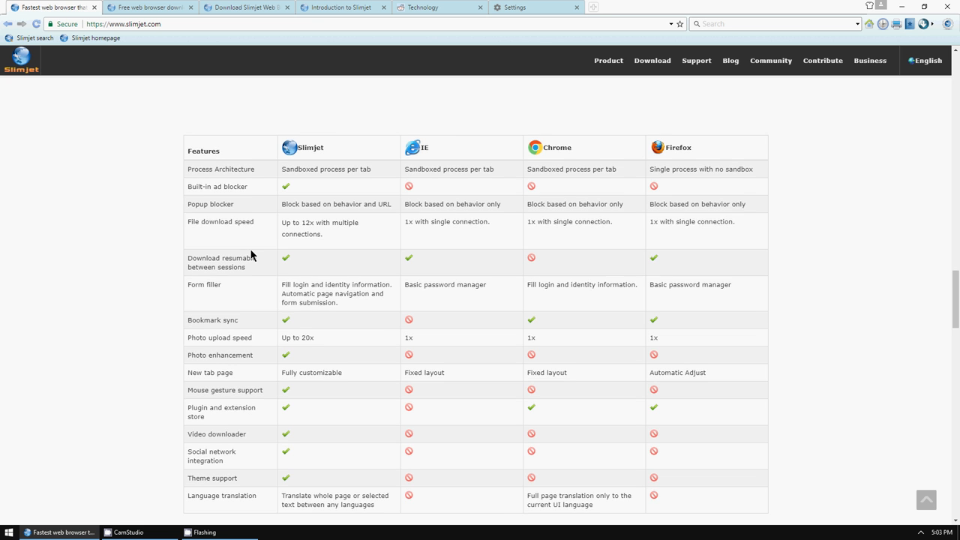
{"action": "scroll", "scroll_direction": "down", "scroll_amount": 3}
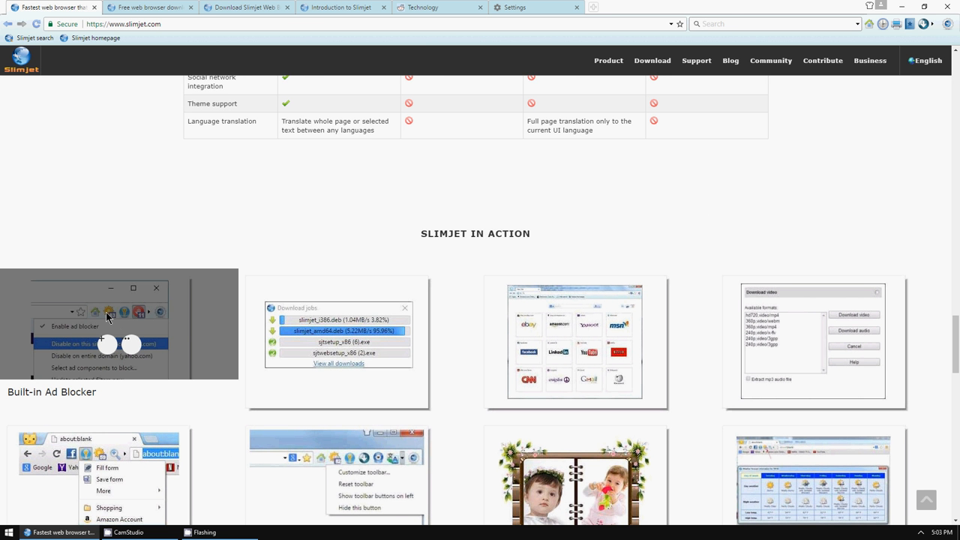
{"action": "scroll", "scroll_direction": "down", "scroll_amount": 3}
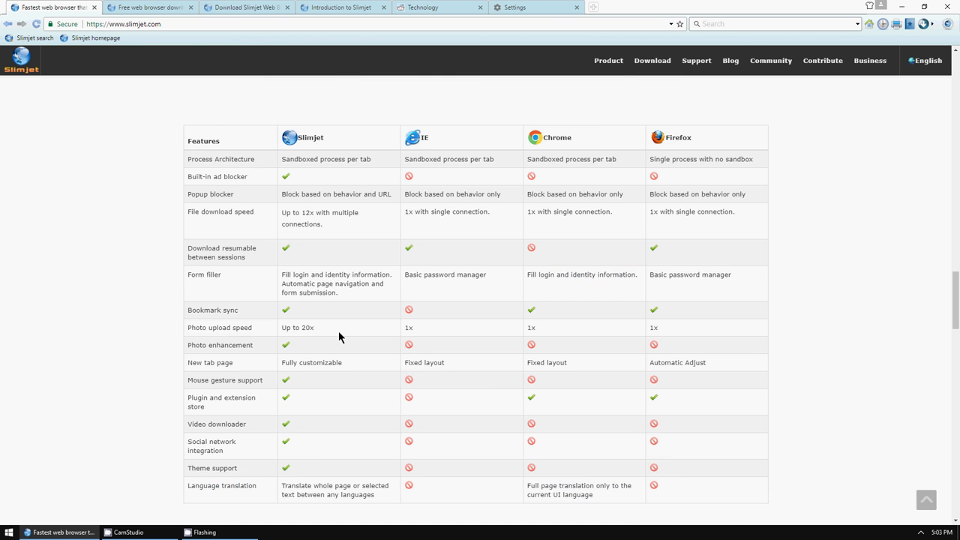
{"action": "scroll", "scroll_direction": "up", "scroll_amount": 3}
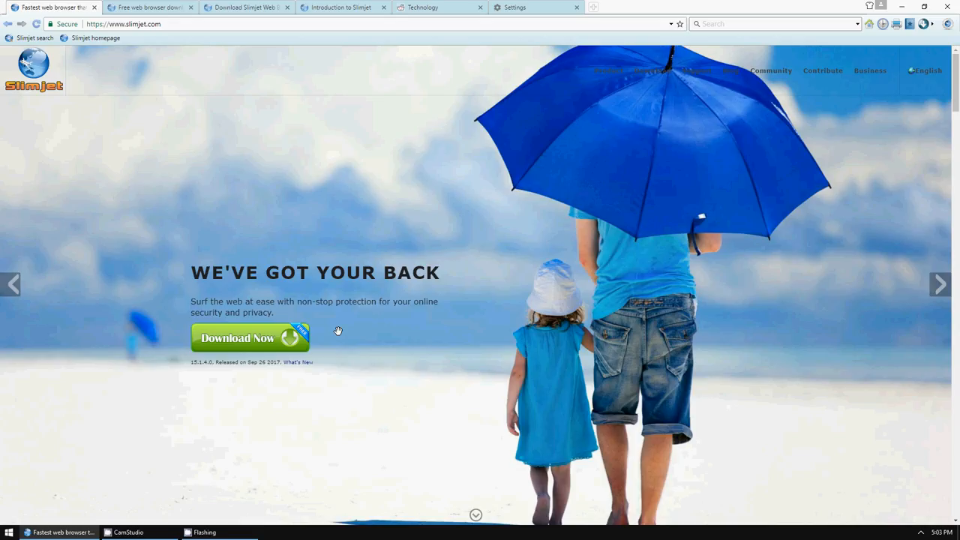
{"action": "mouse_move", "coordinate": [651, 70]}
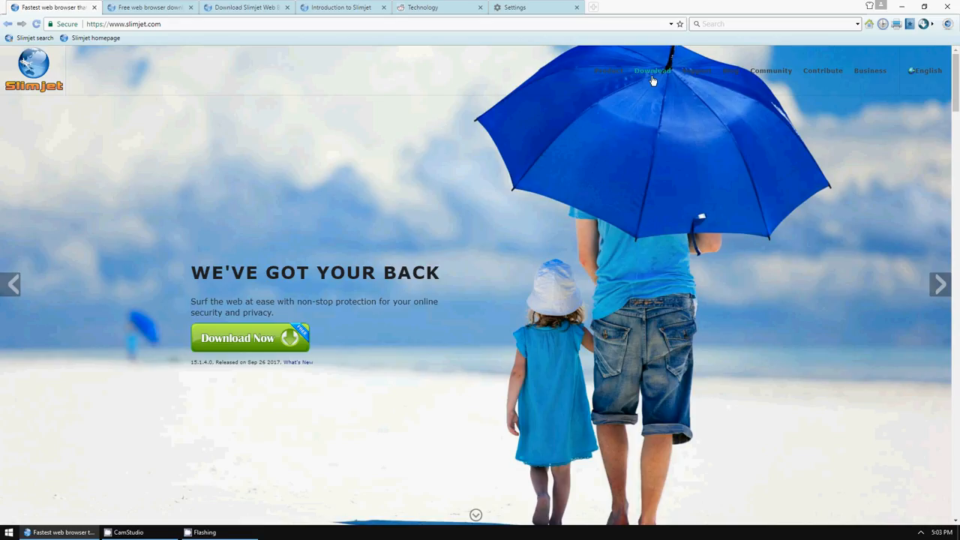
Pass through the help introduction to the XP & Vista download page and highlight its title.
{"action": "left_click", "coordinate": [341, 7]}
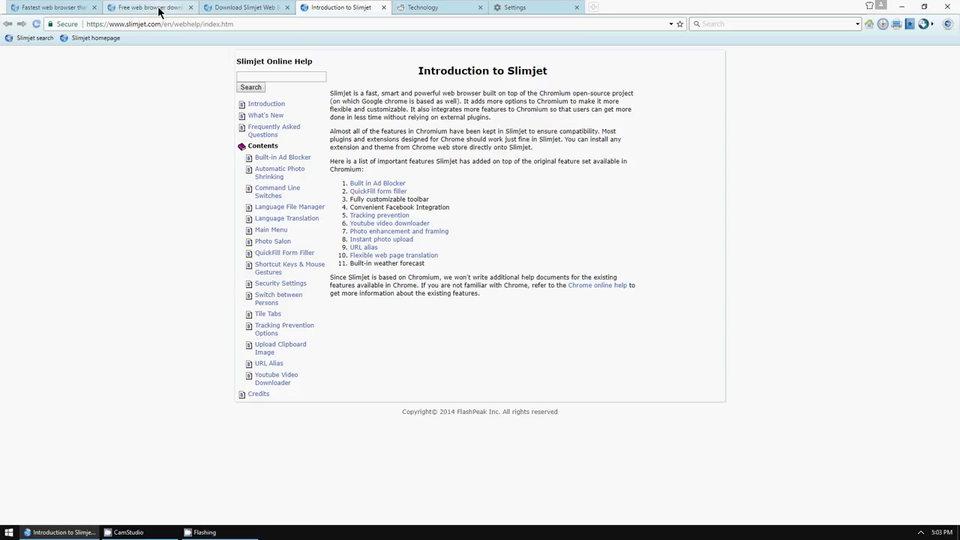
{"action": "left_click", "coordinate": [243, 8]}
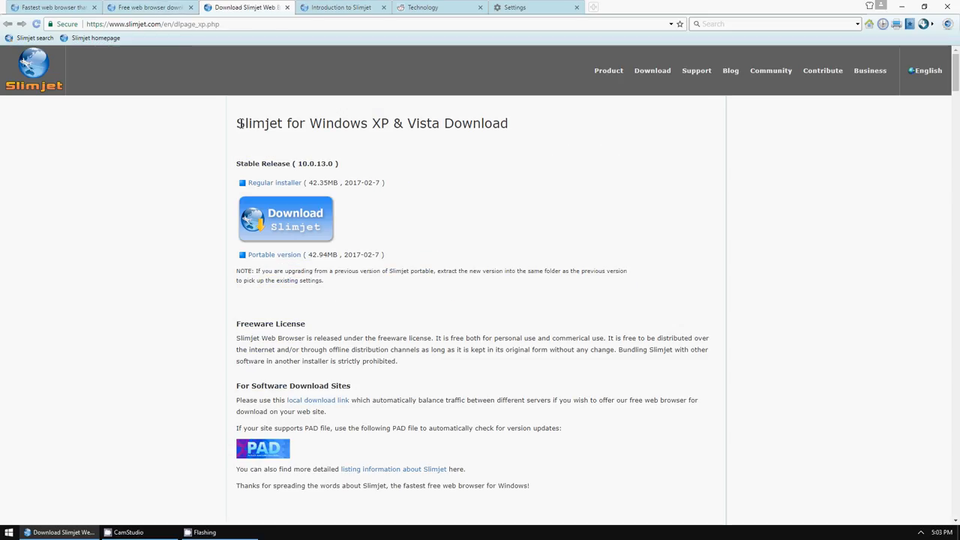
{"action": "left_click_drag", "start_coordinate": [247, 123], "coordinate": [508, 123]}
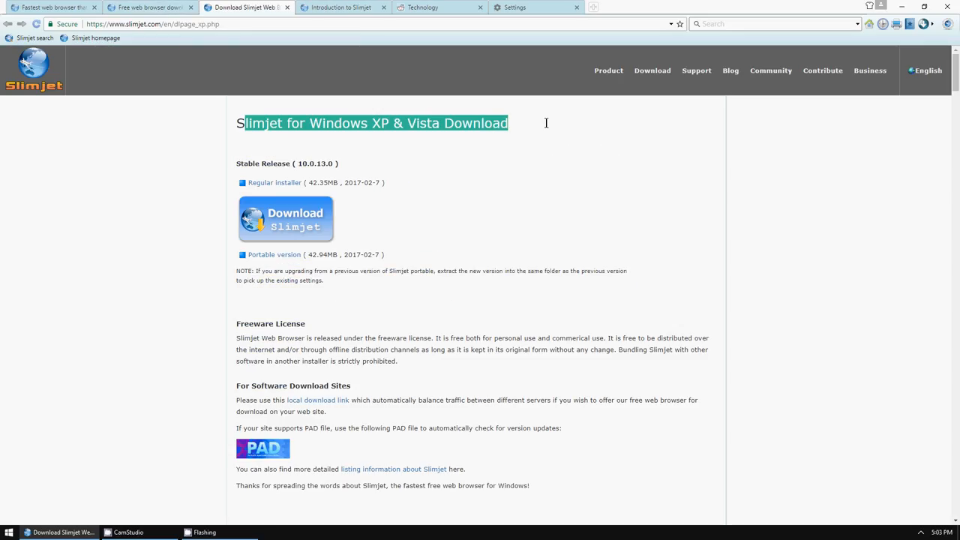
{"action": "mouse_move", "coordinate": [377, 164]}
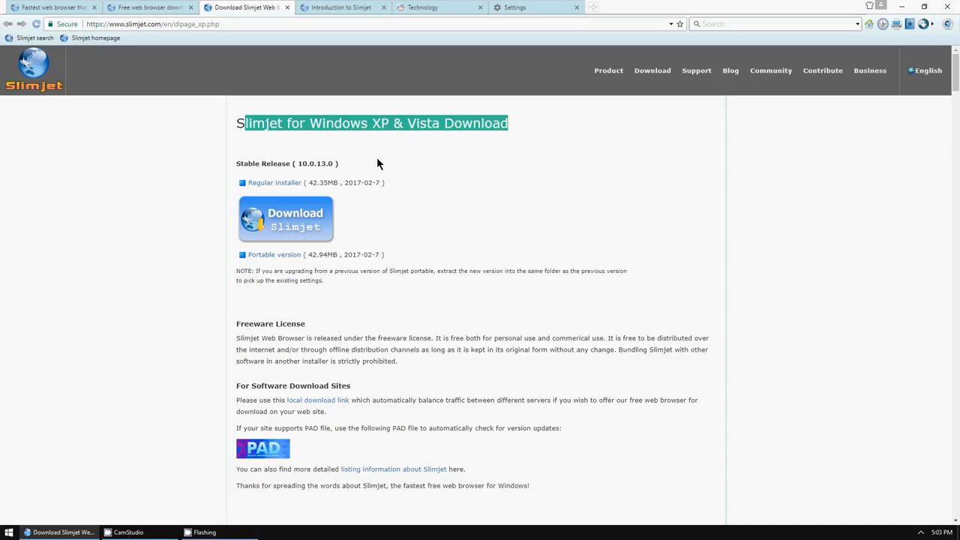
{"action": "left_click", "coordinate": [452, 191]}
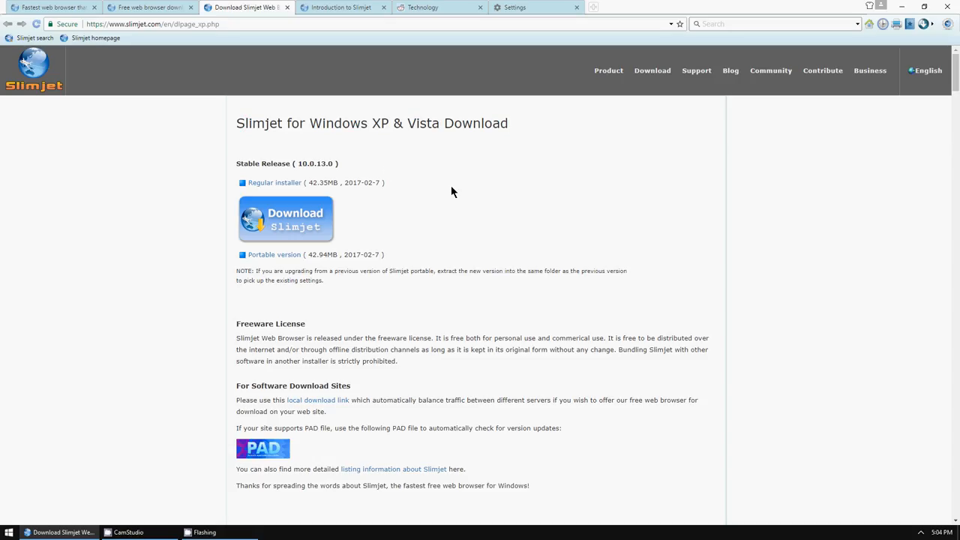
{"action": "scroll", "scroll_direction": "down", "scroll_amount": 3}
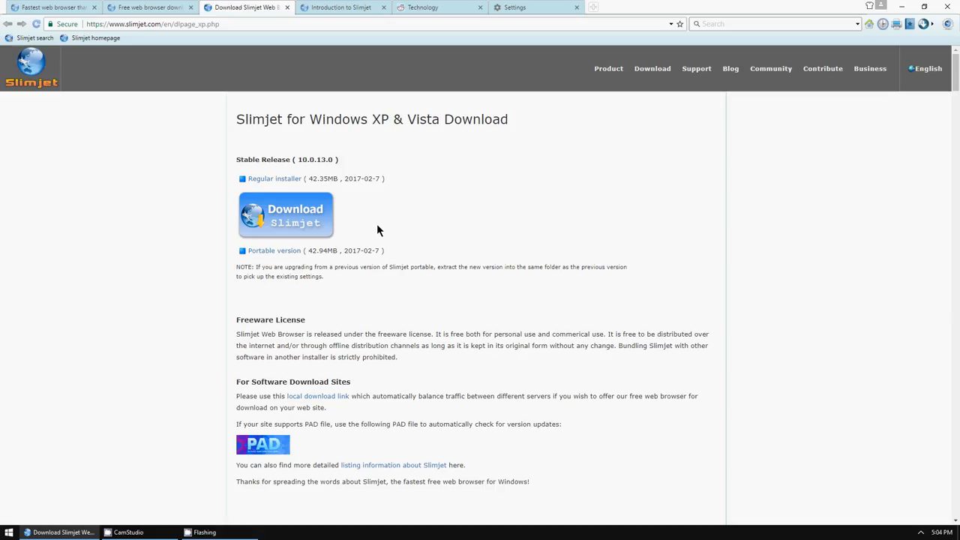
{"action": "scroll", "scroll_direction": "up", "scroll_amount": 3}
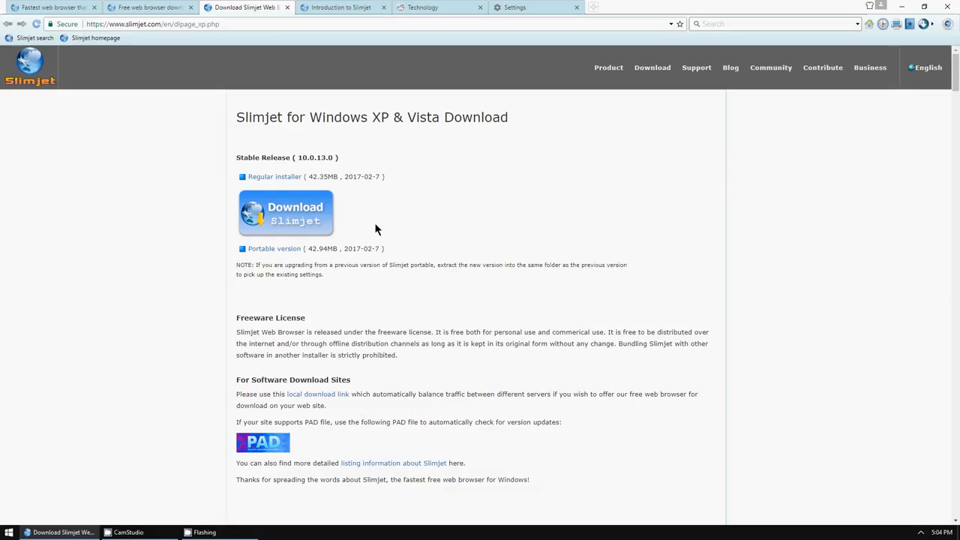
Read the Developer's Blog XP and Vista posts, then return via the download tab to the homepage.
{"action": "left_click", "coordinate": [730, 70]}
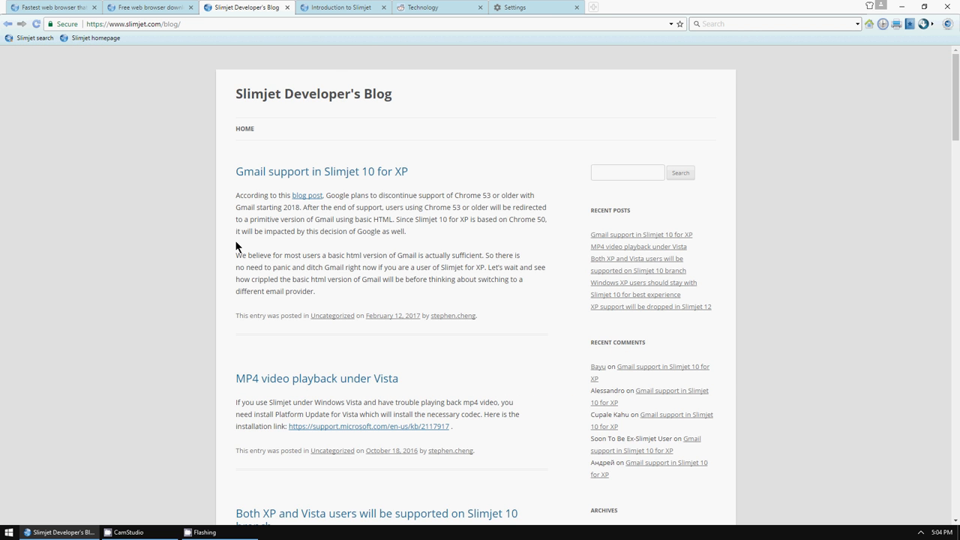
{"action": "scroll", "scroll_direction": "down", "scroll_amount": 3}
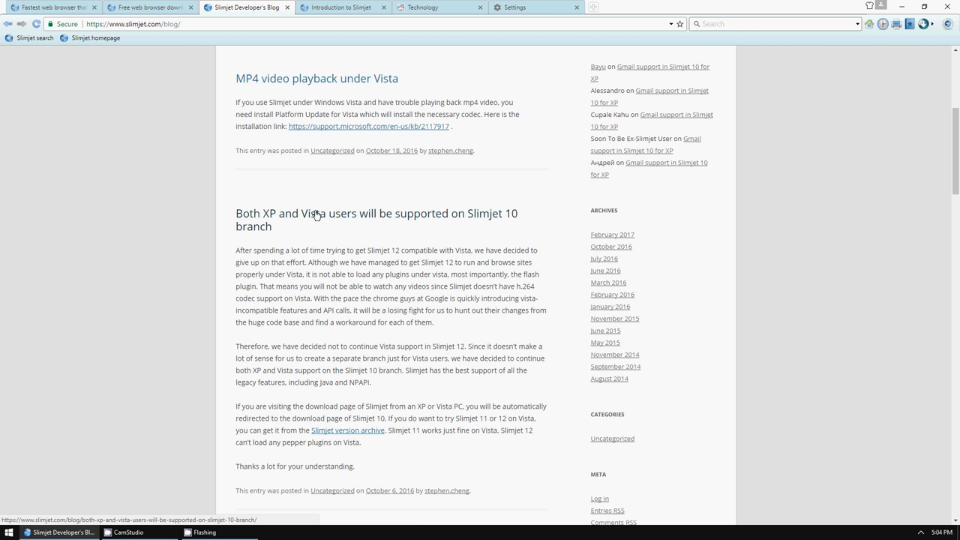
{"action": "scroll", "scroll_direction": "down", "scroll_amount": 3}
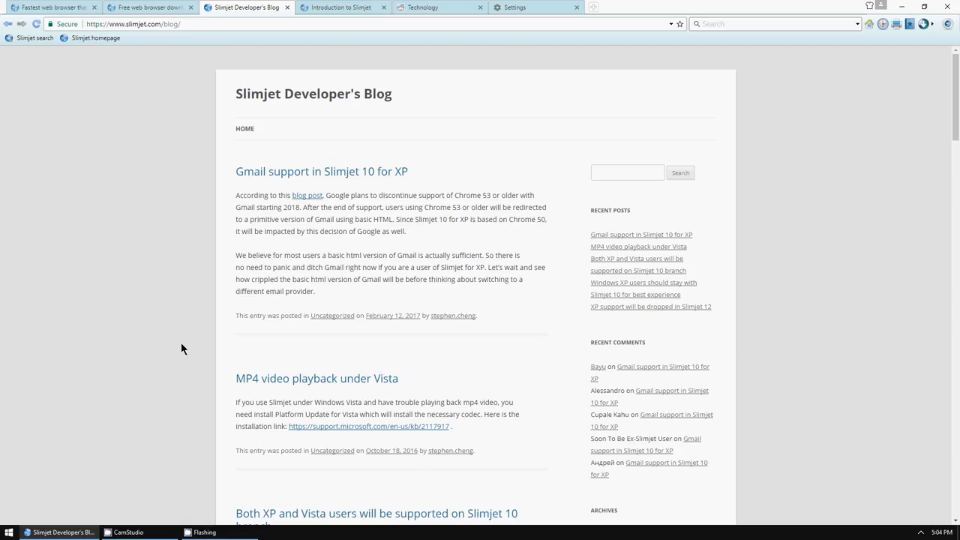
{"action": "mouse_move", "coordinate": [182, 354]}
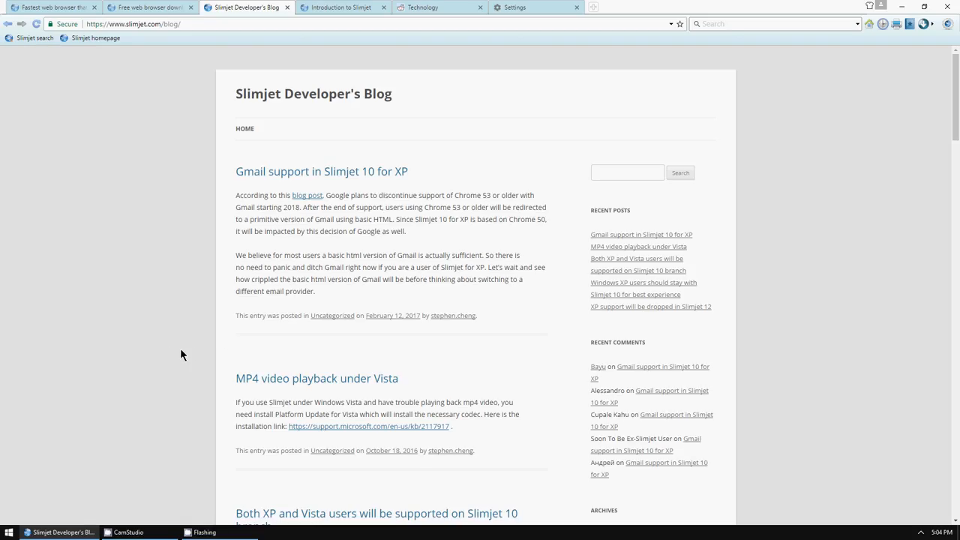
{"action": "mouse_move", "coordinate": [194, 341]}
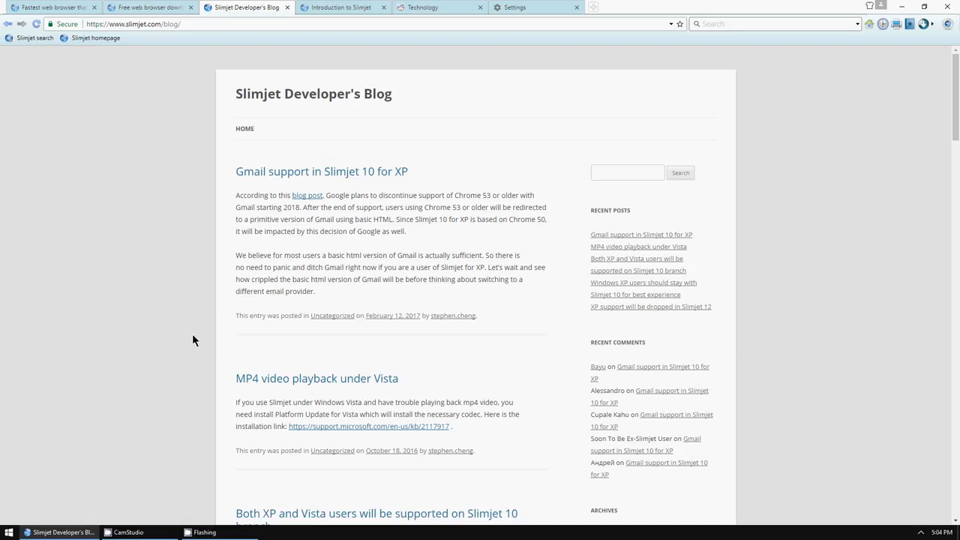
{"action": "mouse_move", "coordinate": [119, 95]}
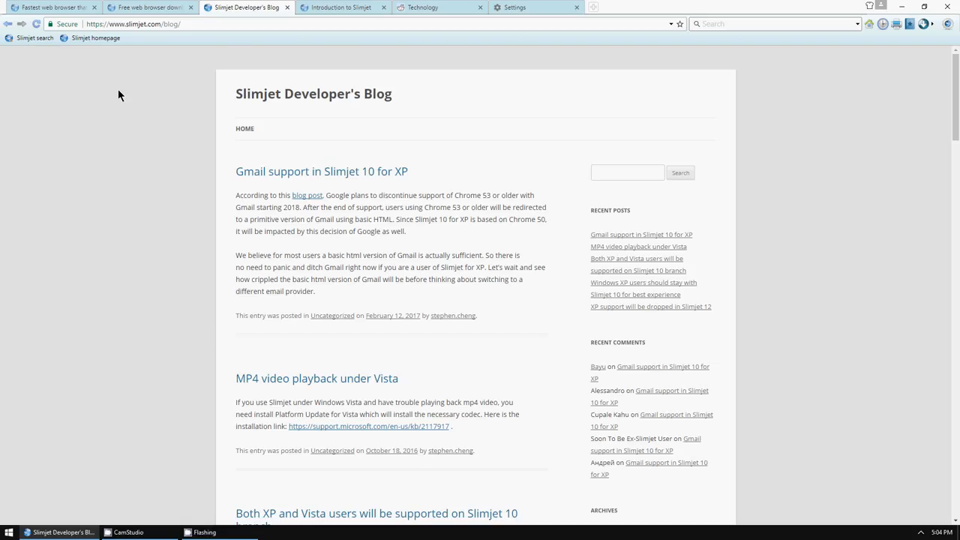
{"action": "left_click", "coordinate": [150, 8]}
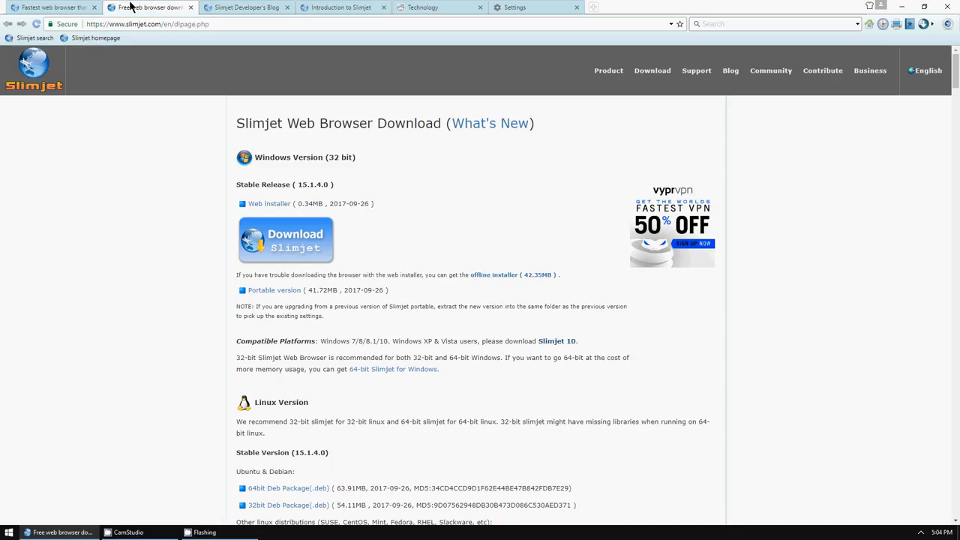
{"action": "left_click", "coordinate": [49, 7]}
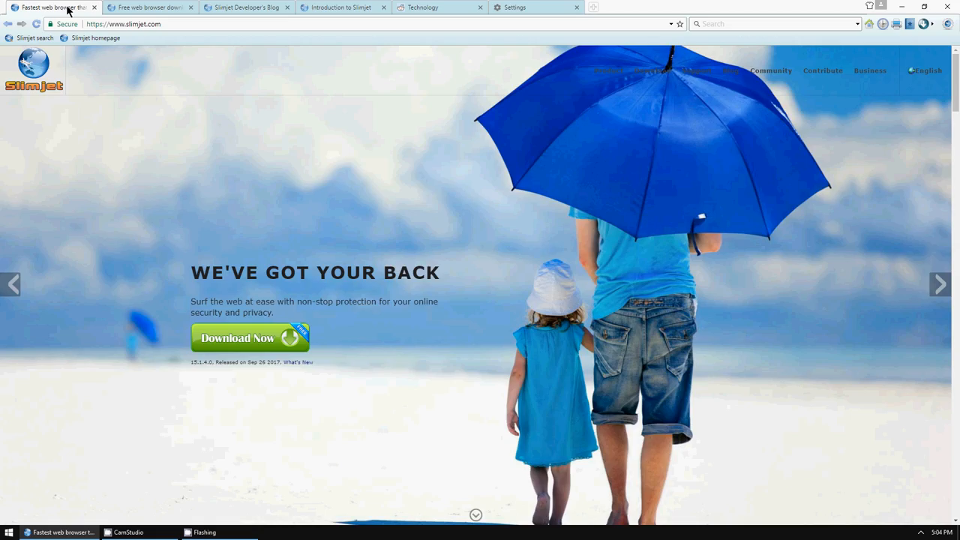